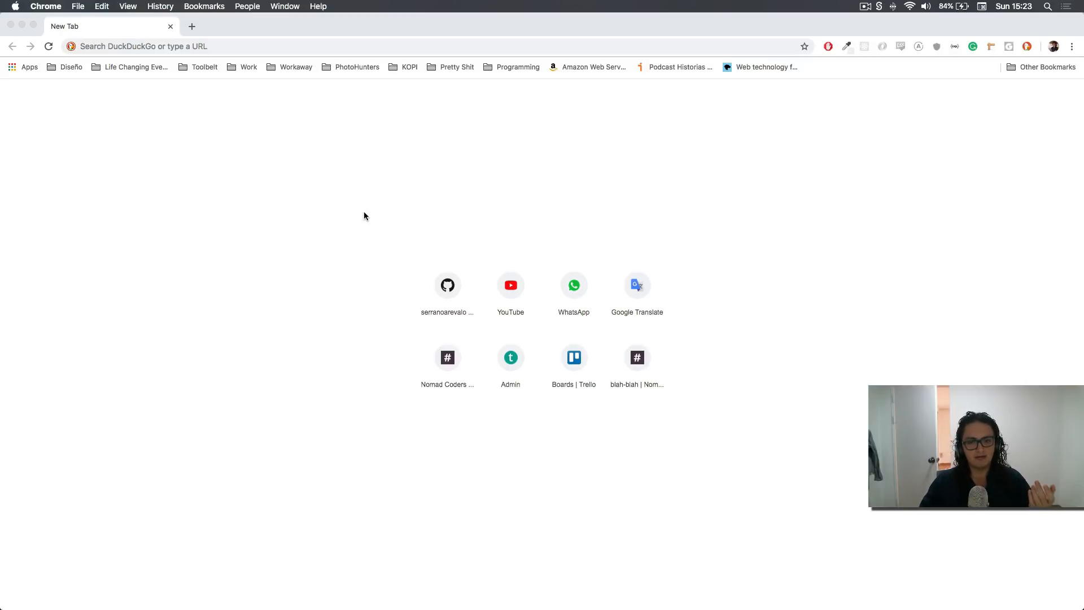
pyautogui.moveTo(295, 267)
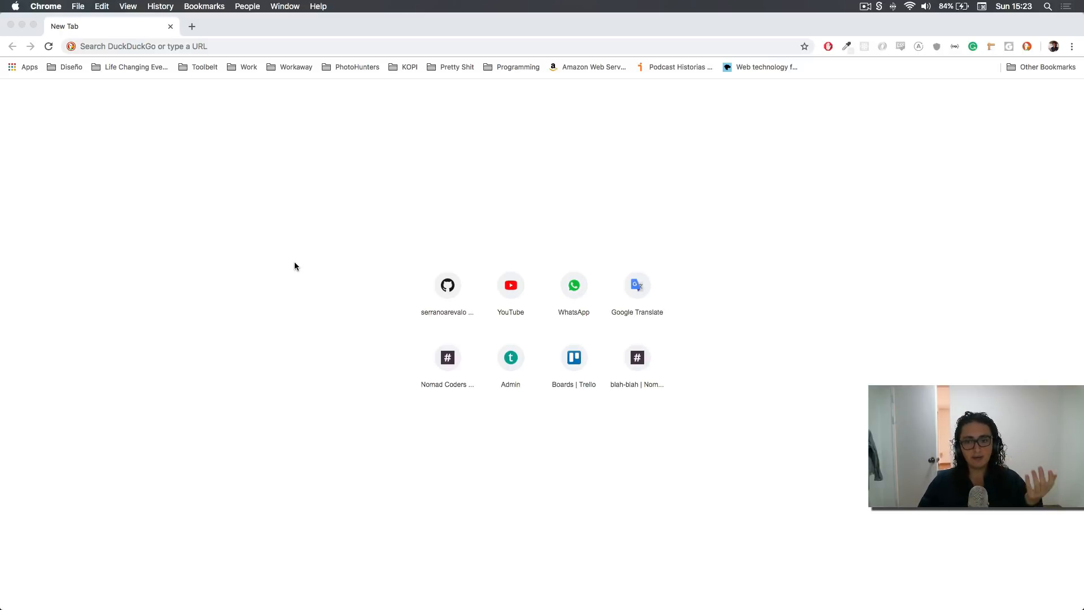
pyautogui.moveTo(290, 267)
pyautogui.write('pw')
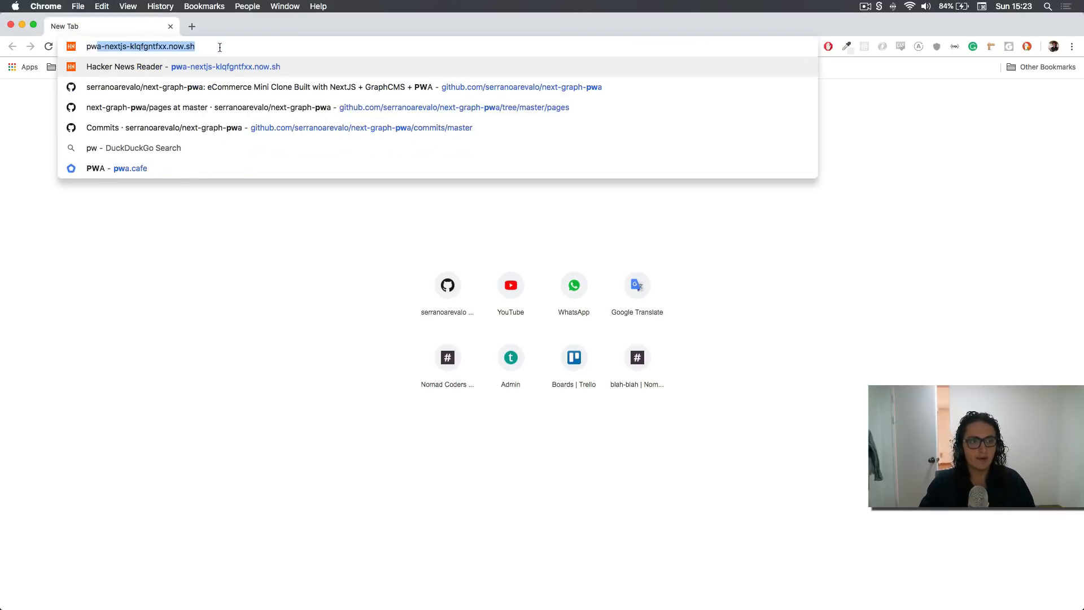
# Step: Search for pwa and open the 'Progressive Web Apps | Web | Google Developers' result
pyautogui.click(143, 147)
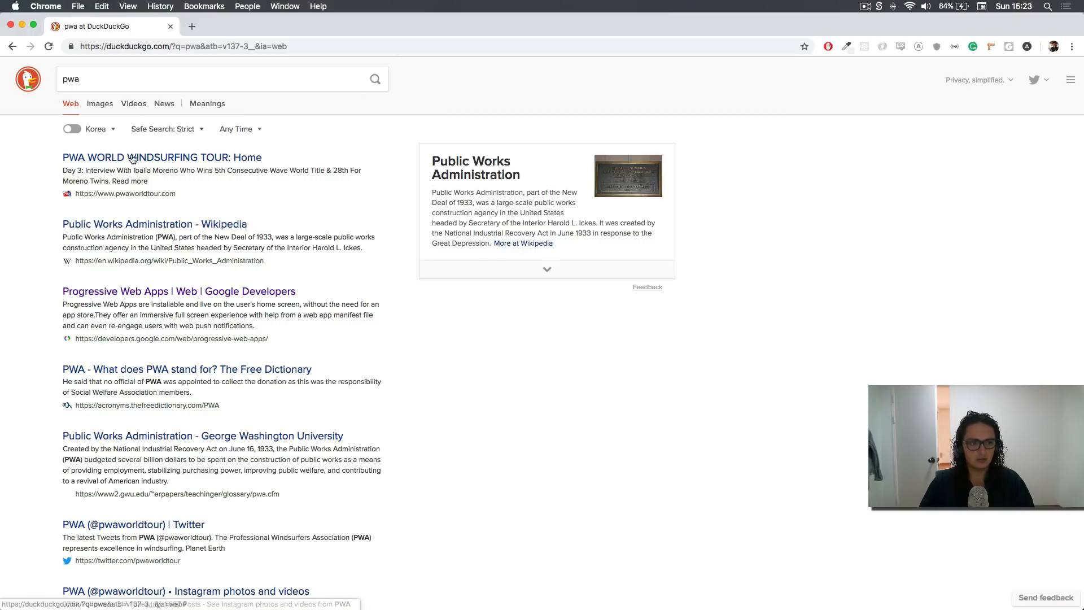
pyautogui.click(178, 291)
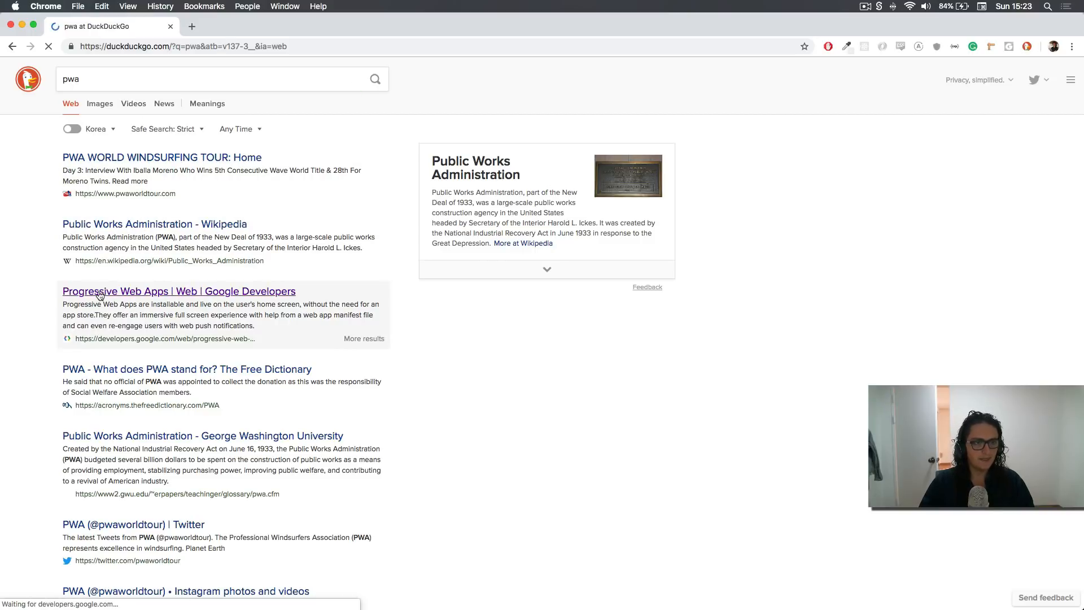
# Step: Scroll past the Reliable, Fast and Engaging sections down to the Lighthouse section
pyautogui.click(178, 291)
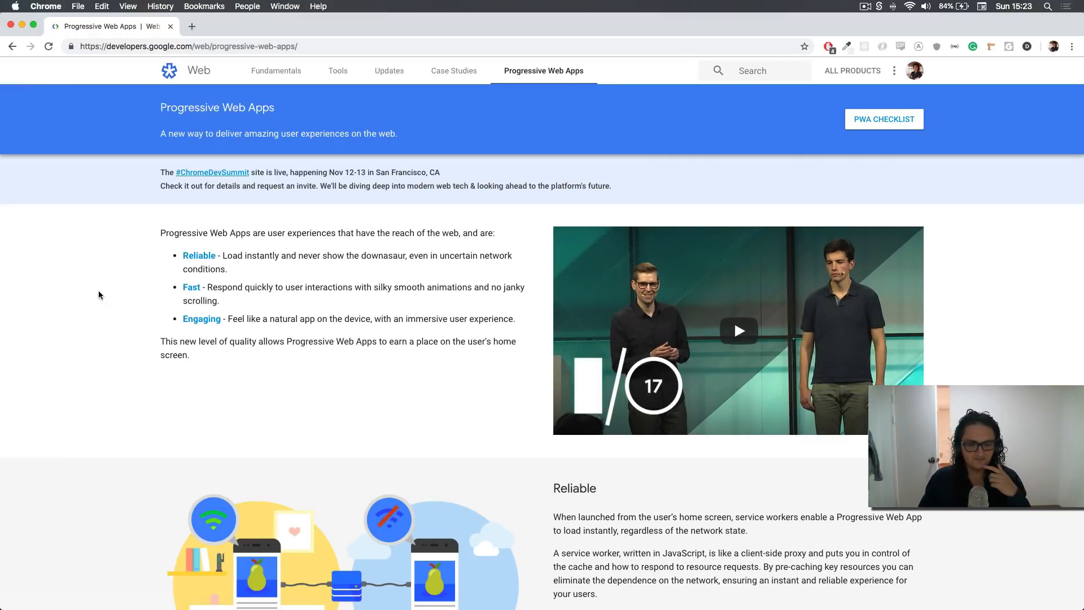
pyautogui.moveTo(90, 327)
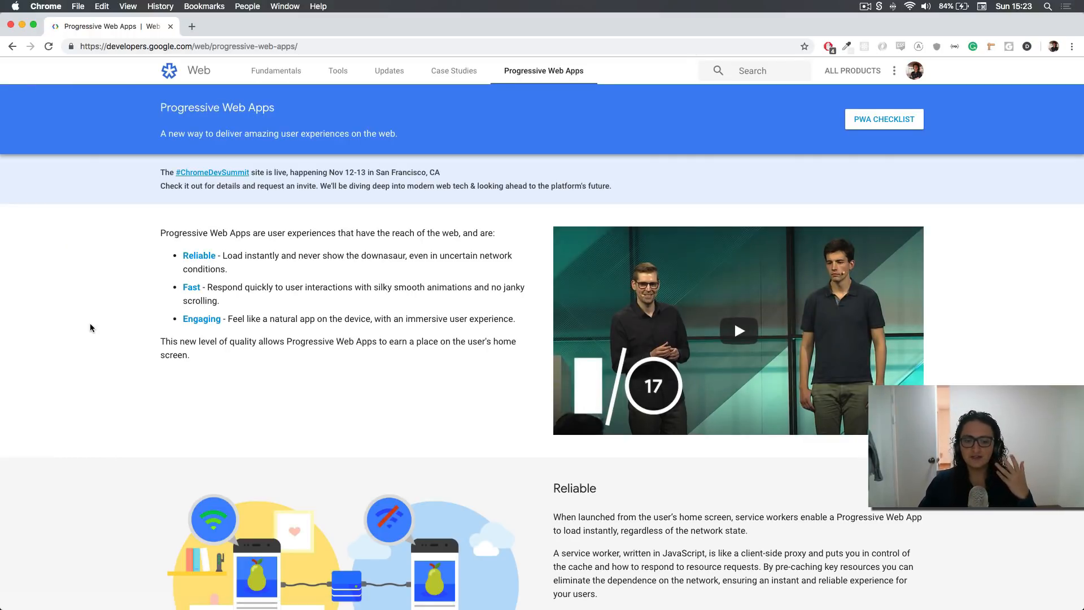
pyautogui.scroll(-3)
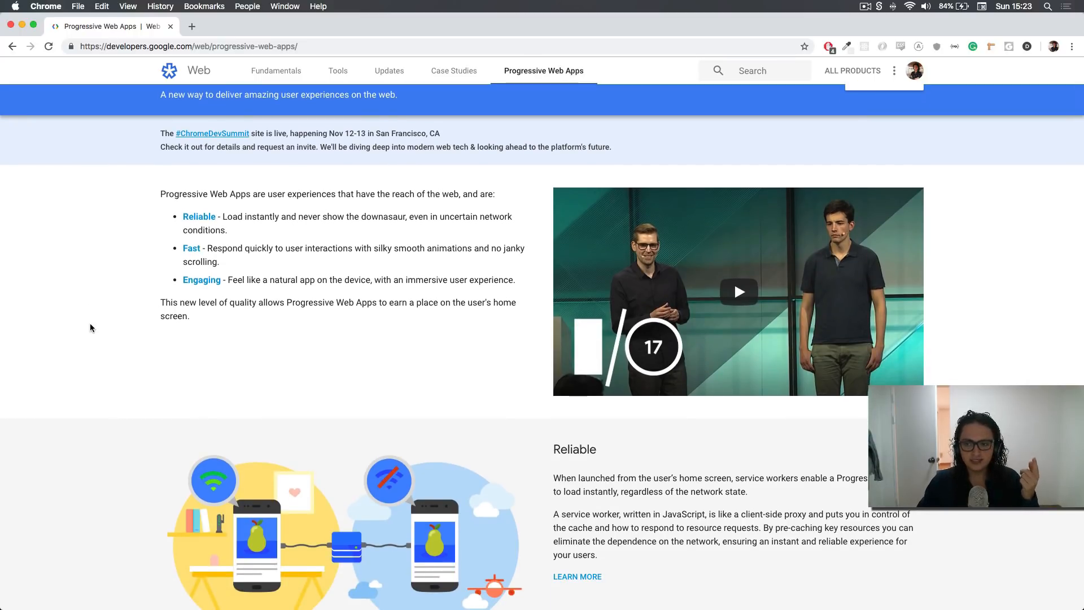
pyautogui.scroll(-3)
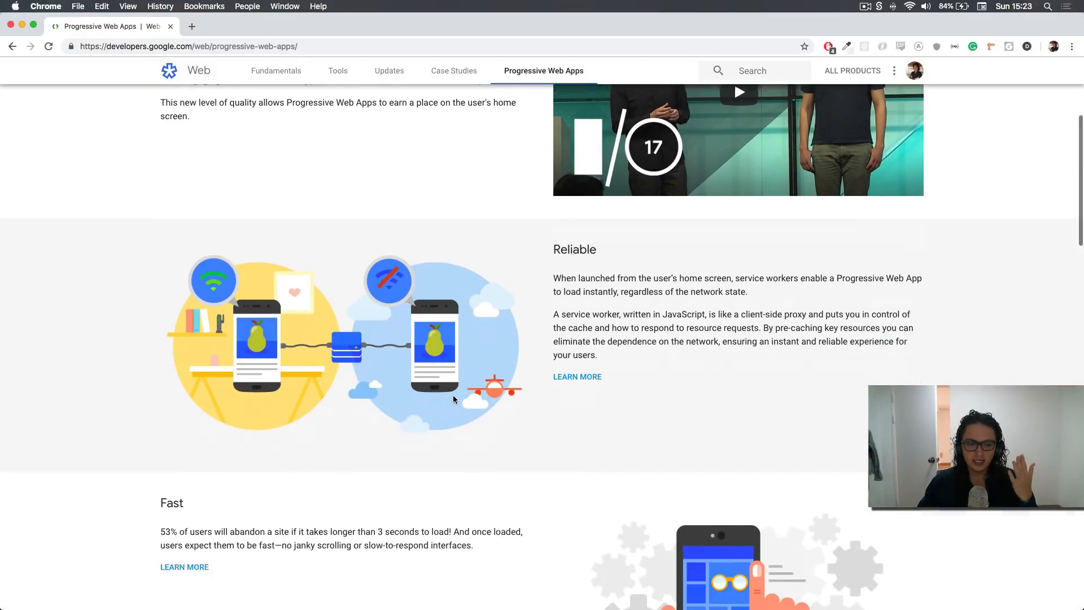
pyautogui.scroll(-3)
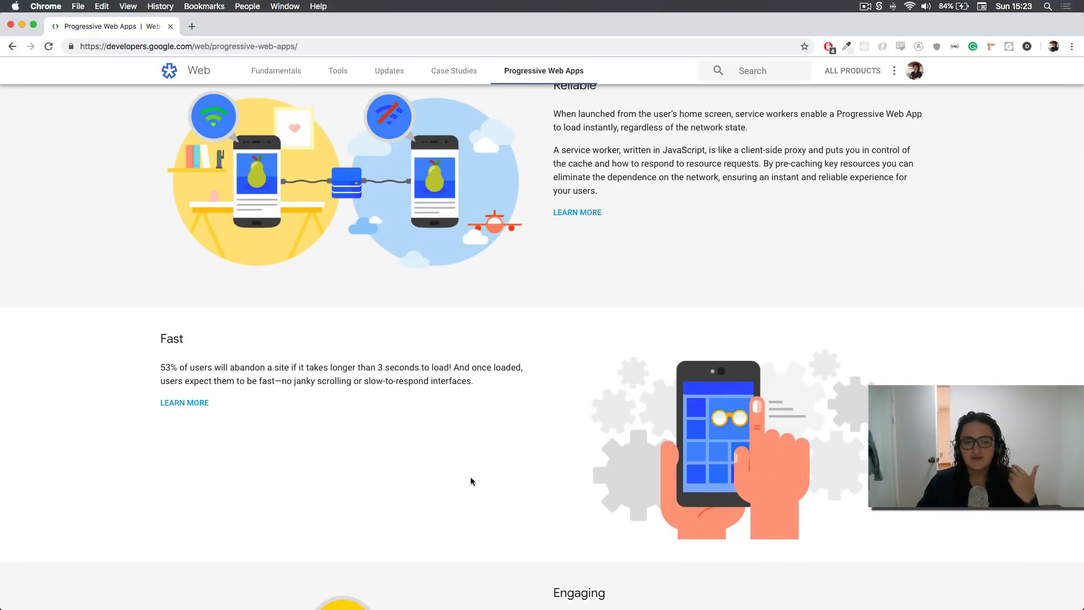
pyautogui.scroll(-3)
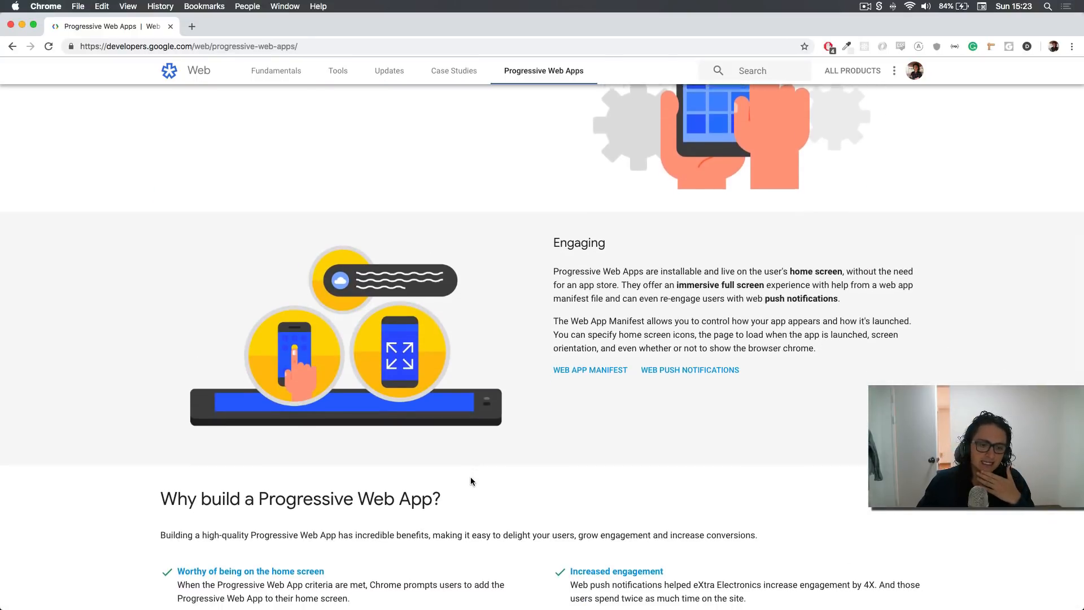
pyautogui.scroll(-3)
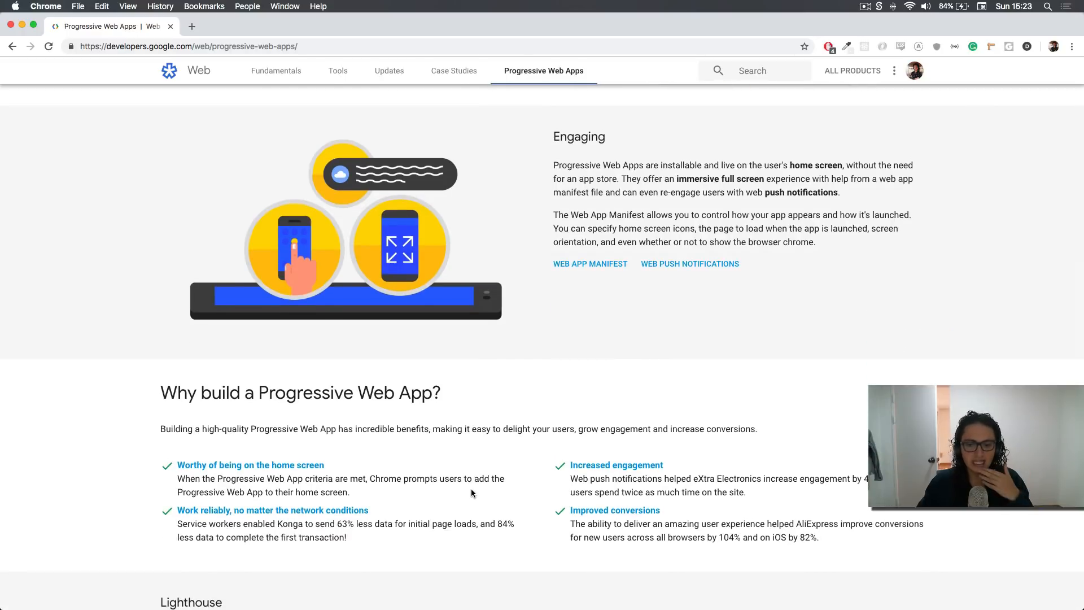
pyautogui.scroll(-3)
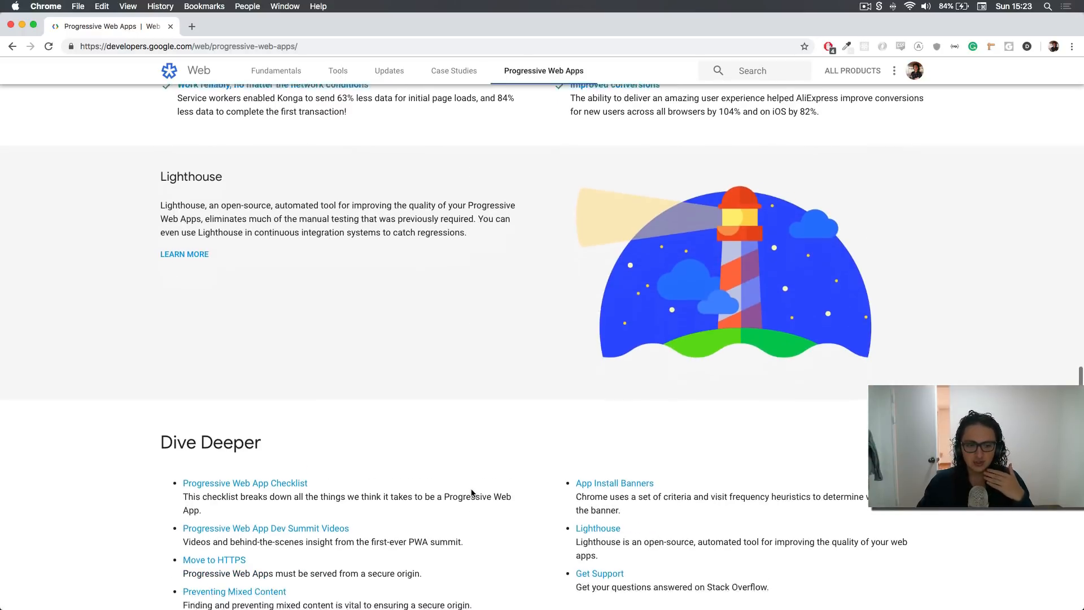
pyautogui.scroll(-3)
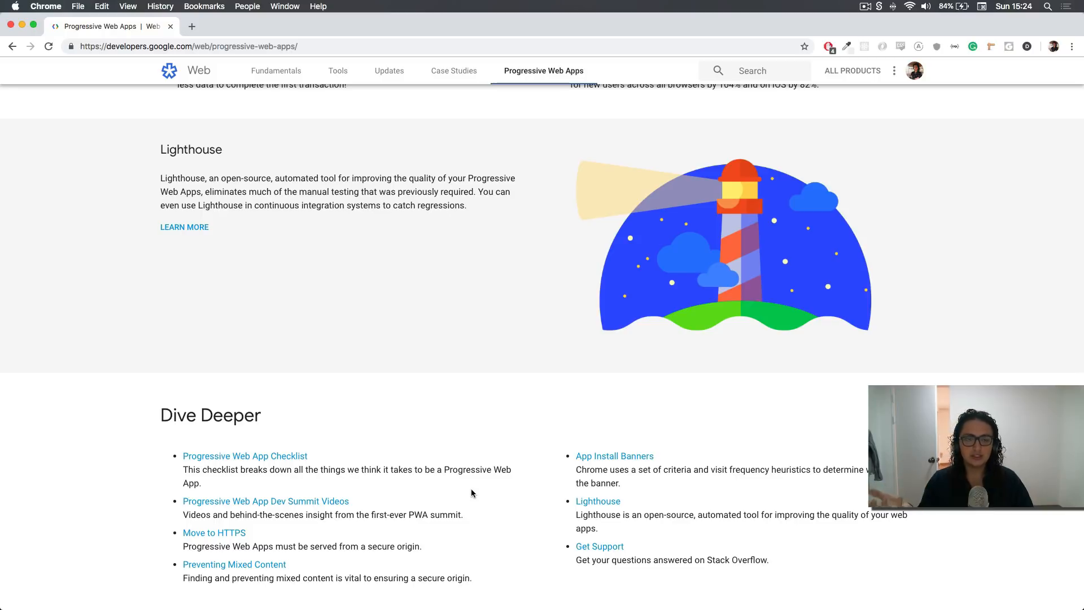
pyautogui.moveTo(553, 405)
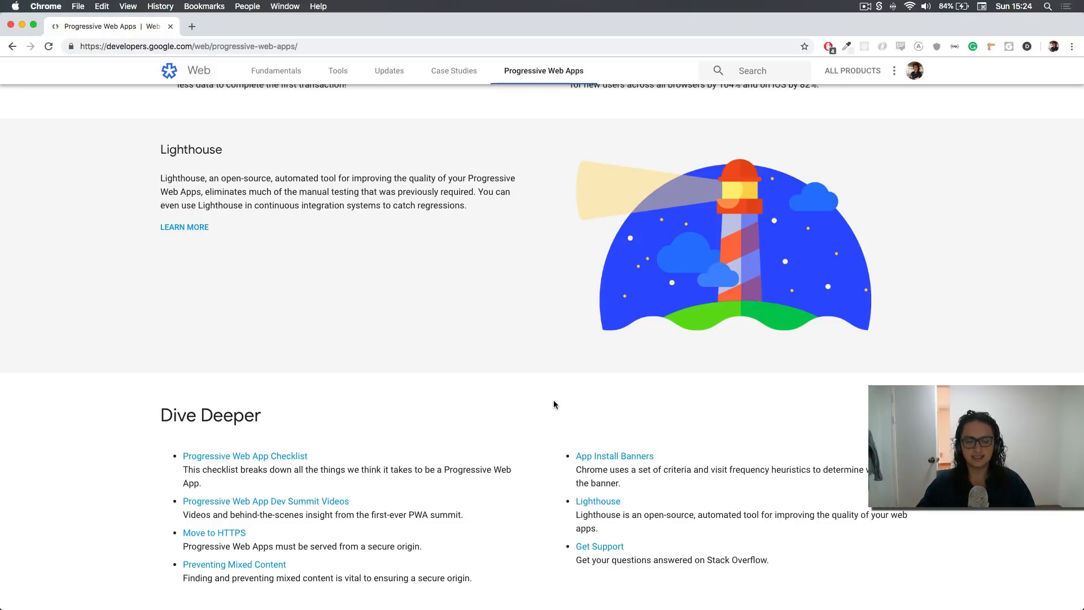
pyautogui.moveTo(536, 365)
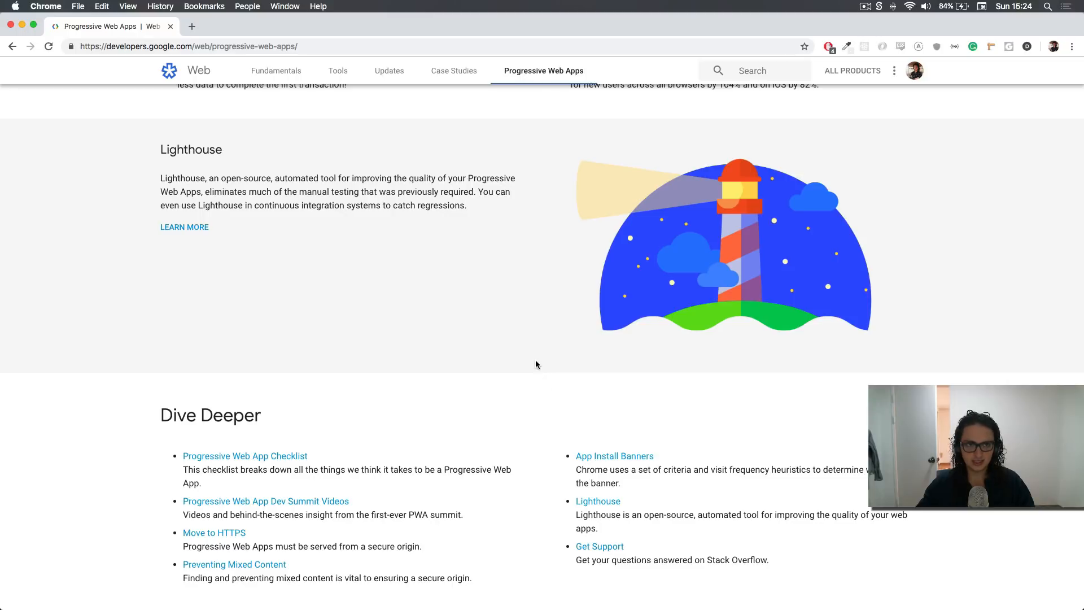
pyautogui.moveTo(454, 281)
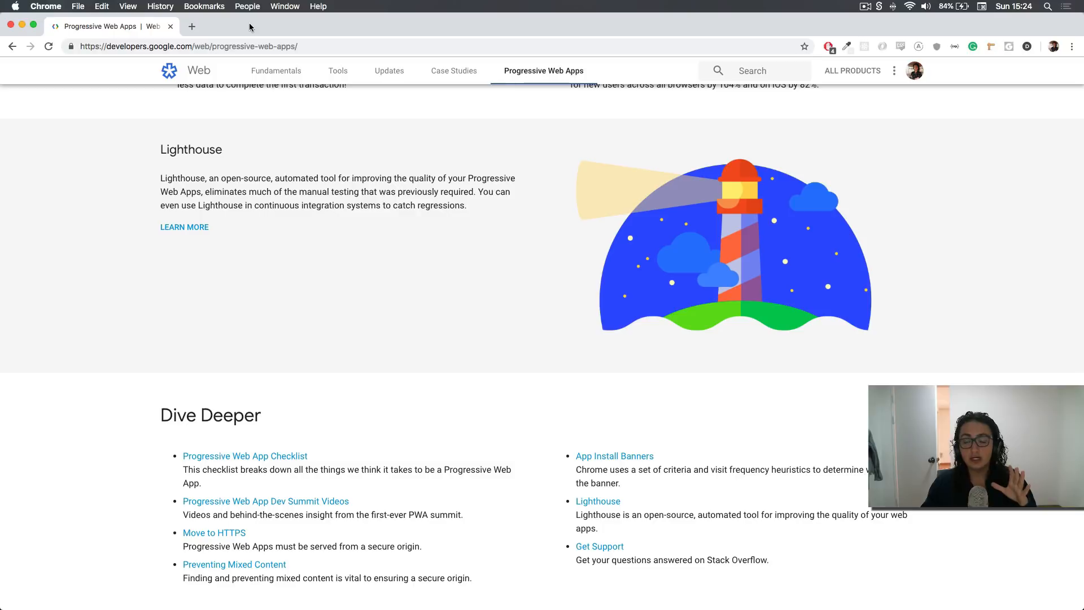
pyautogui.moveTo(437, 165)
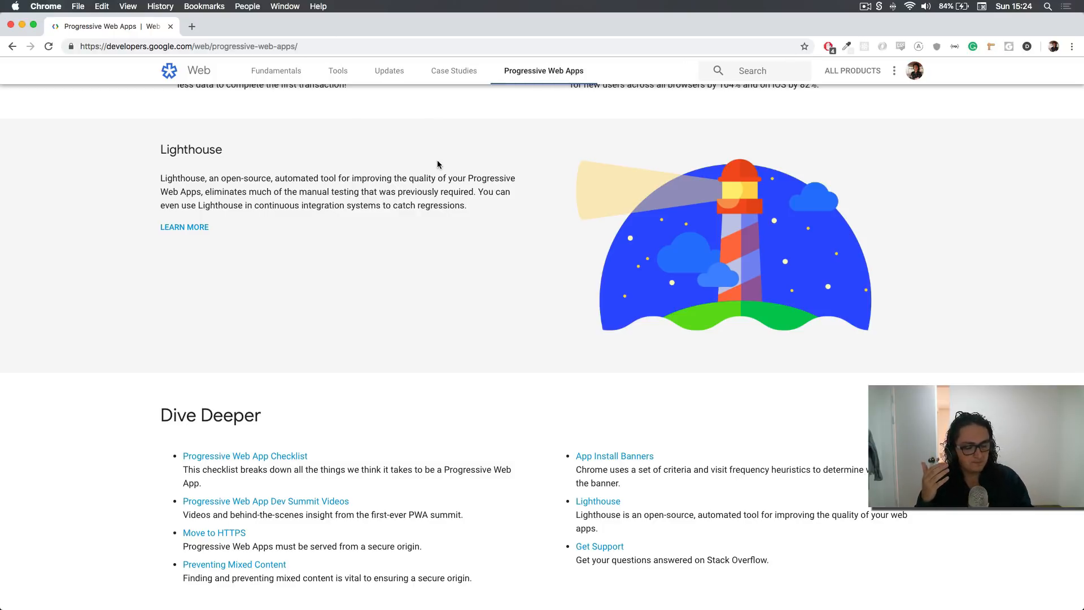
pyautogui.moveTo(451, 158)
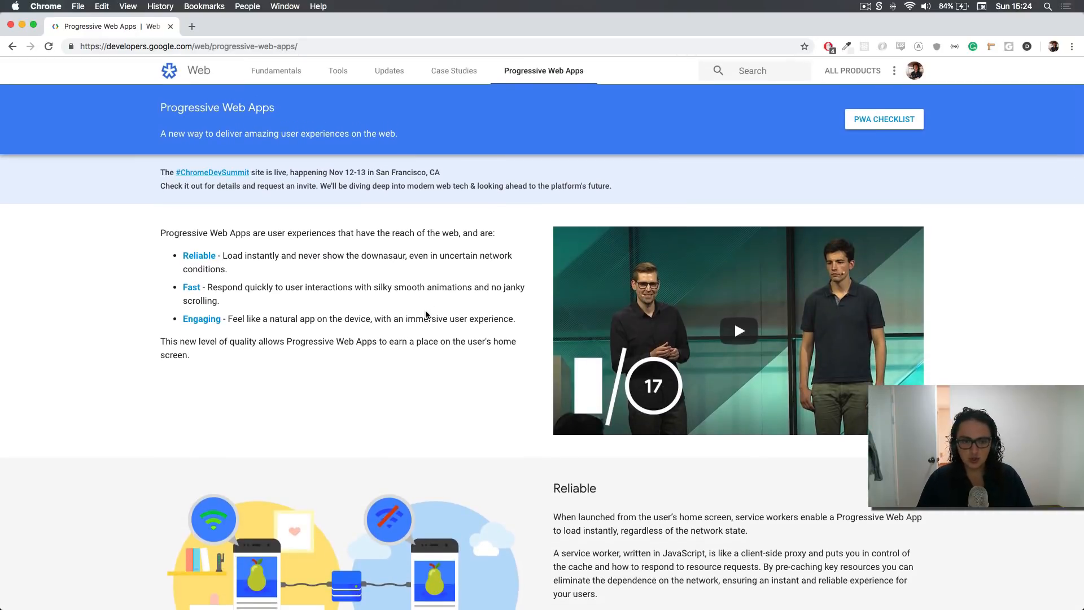
pyautogui.moveTo(94, 240)
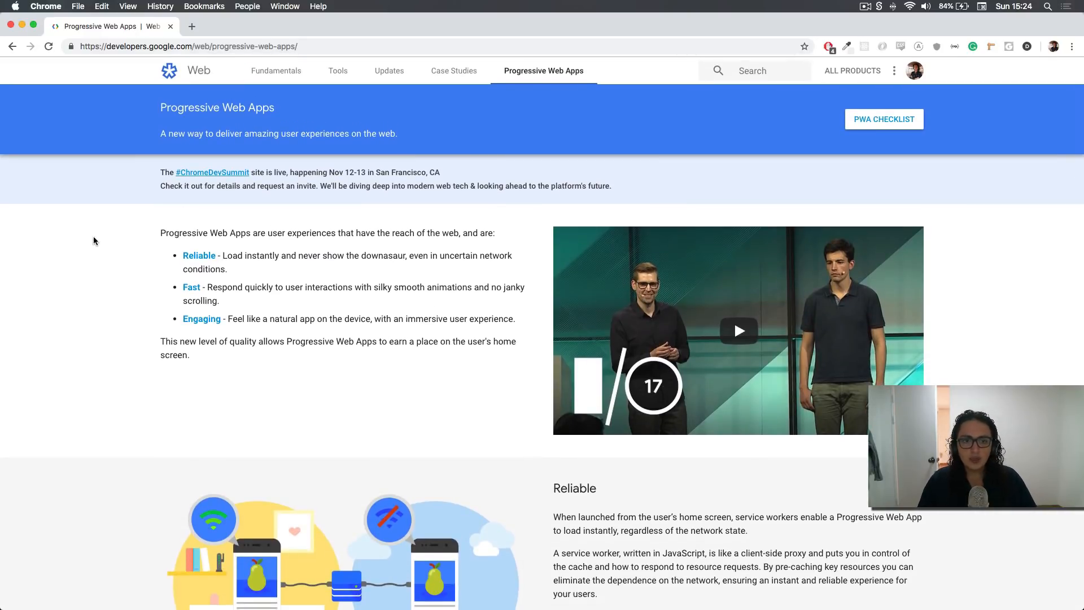
# Step: Inspect the page and reach the Audits panel's Run audits settings via the Application tab
pyautogui.rightClick(93, 240)
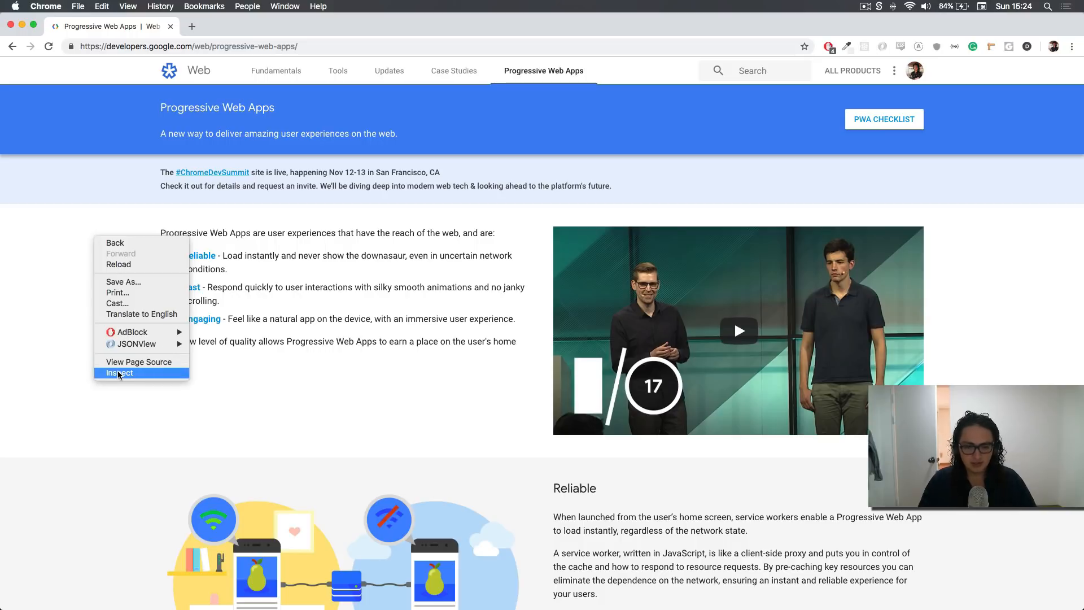
pyautogui.click(119, 373)
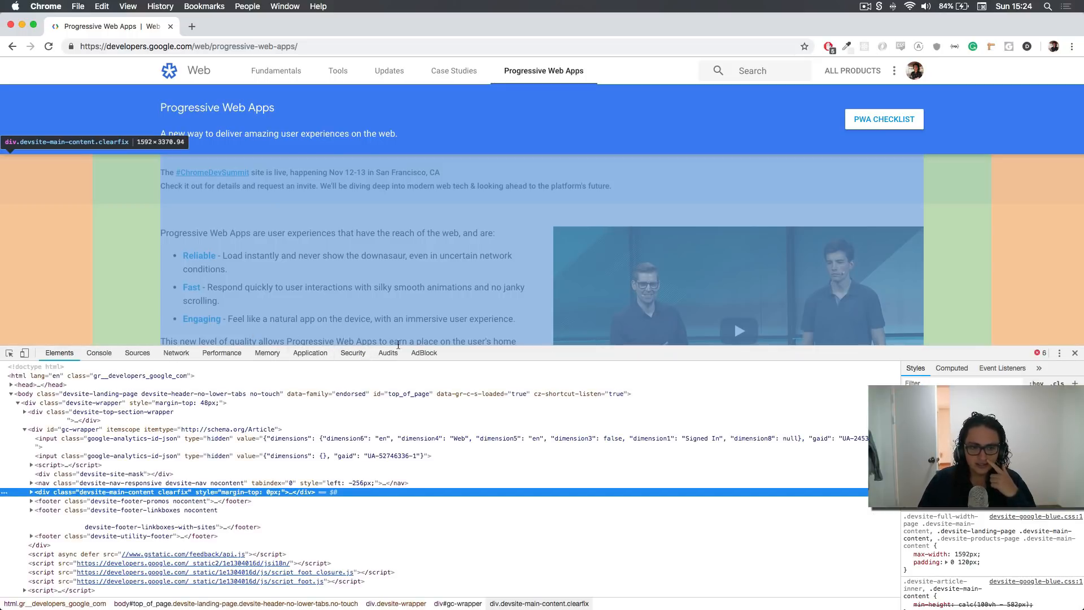
pyautogui.click(310, 352)
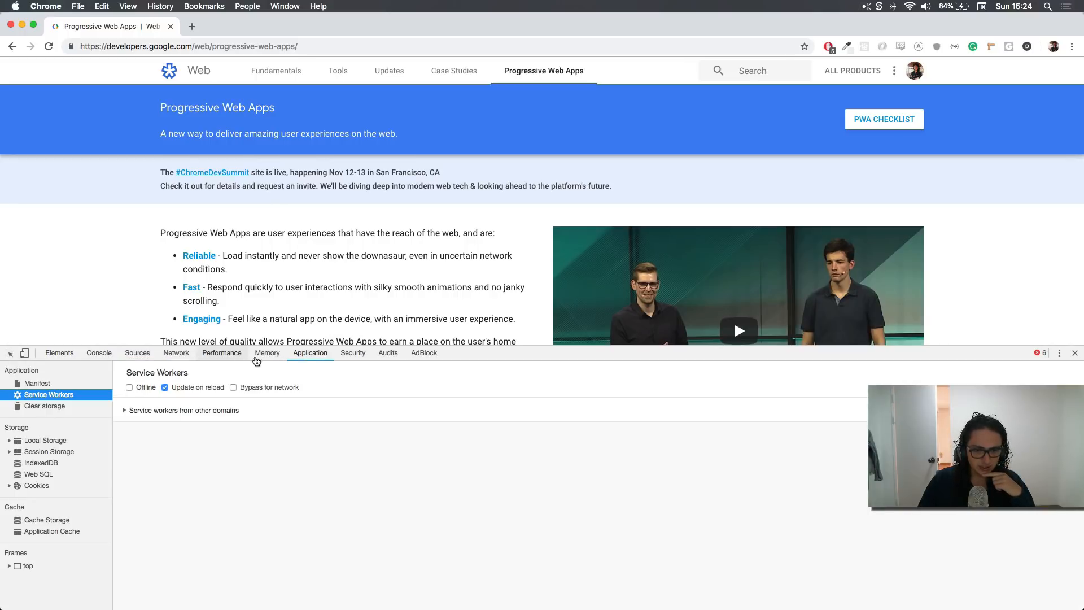
pyautogui.click(387, 352)
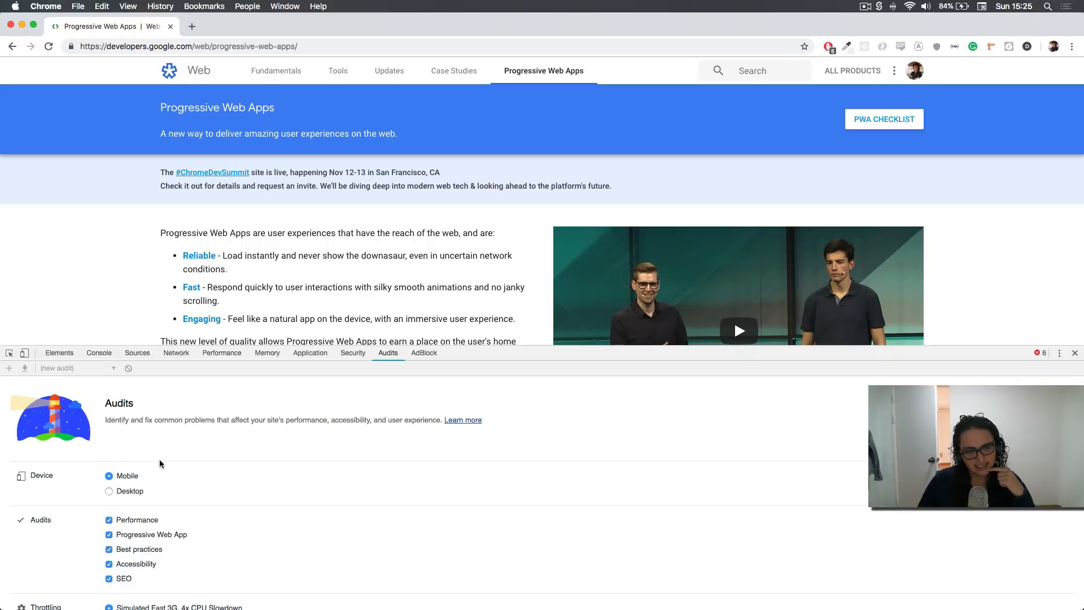
pyautogui.scroll(-3)
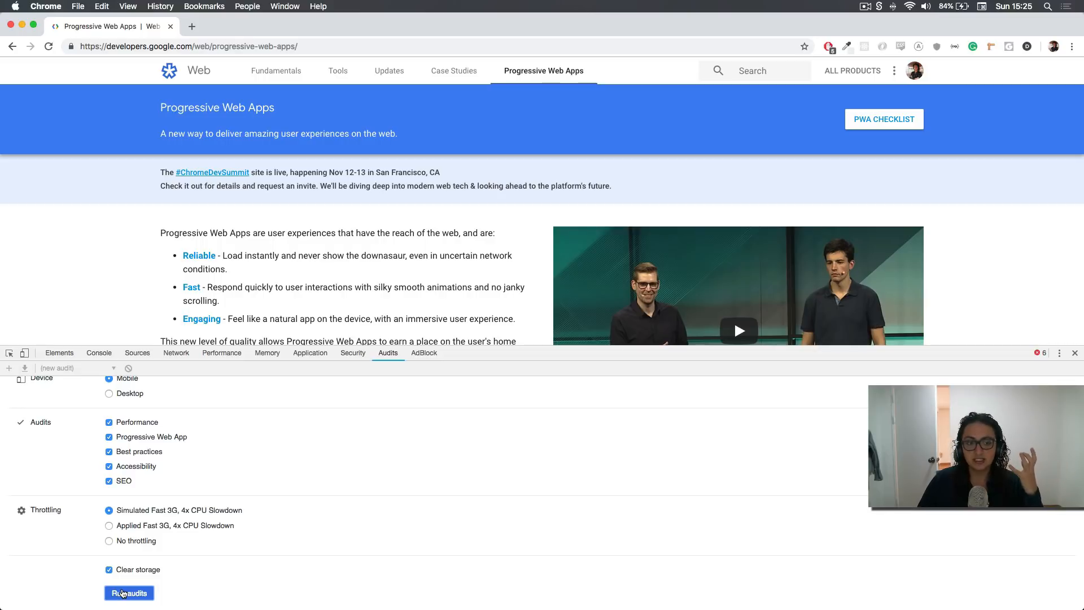
# Step: Run the Lighthouse audit, scoring 50 Performance, 58 PWA, 62 Accessibility, 73 Best Practices, 82 SEO
pyautogui.click(129, 592)
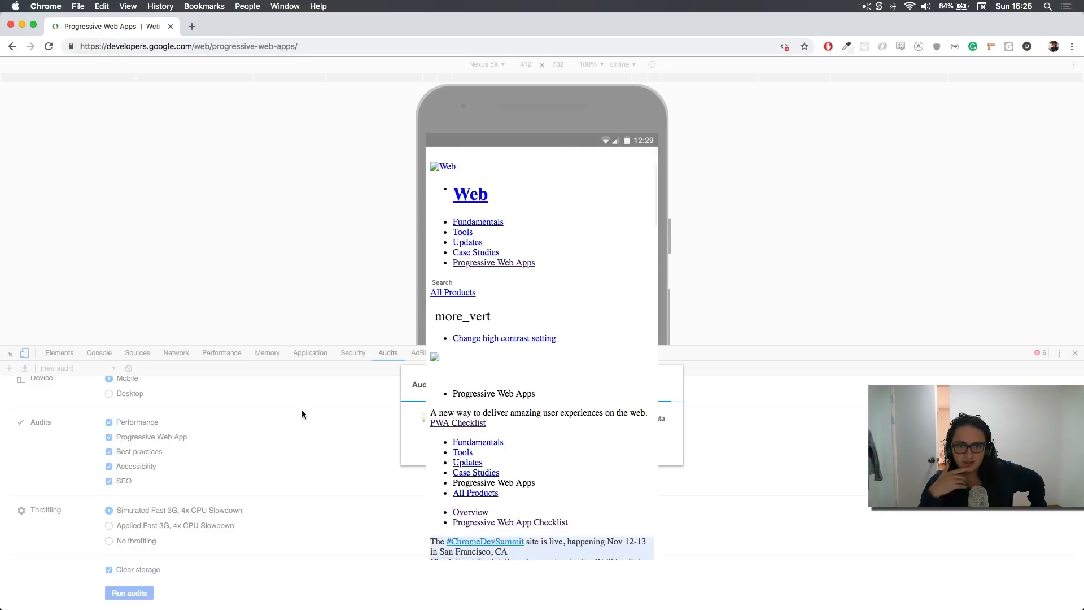
pyautogui.click(129, 592)
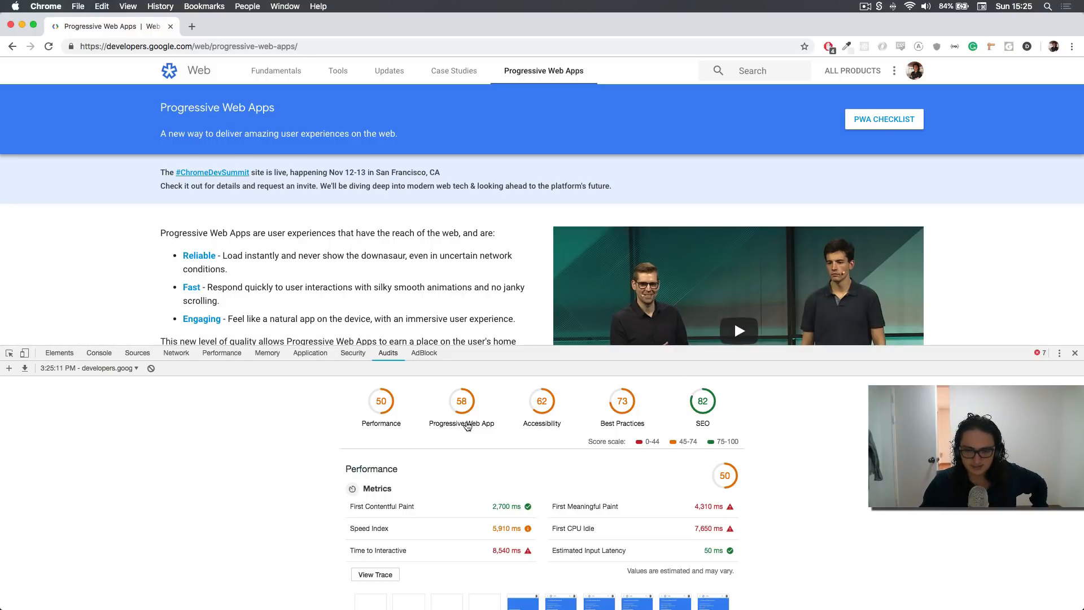
# Step: Start a new audit and navigate the tab to translate.google.com
pyautogui.click(461, 401)
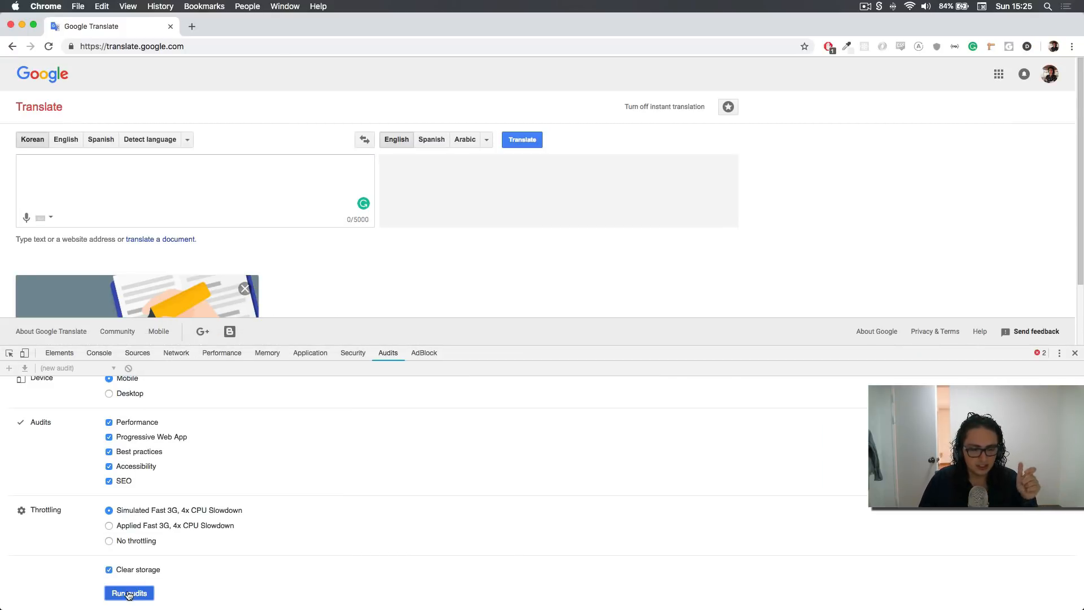
# Step: Run the mobile Lighthouse audit of translate.google.com with all five categories
pyautogui.click(129, 593)
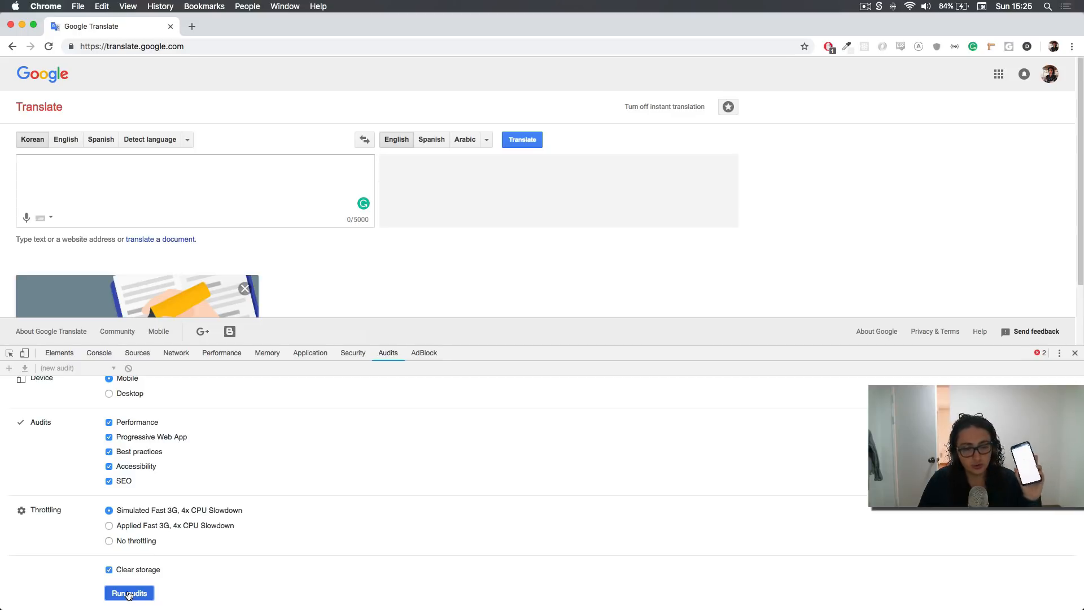
pyautogui.click(129, 593)
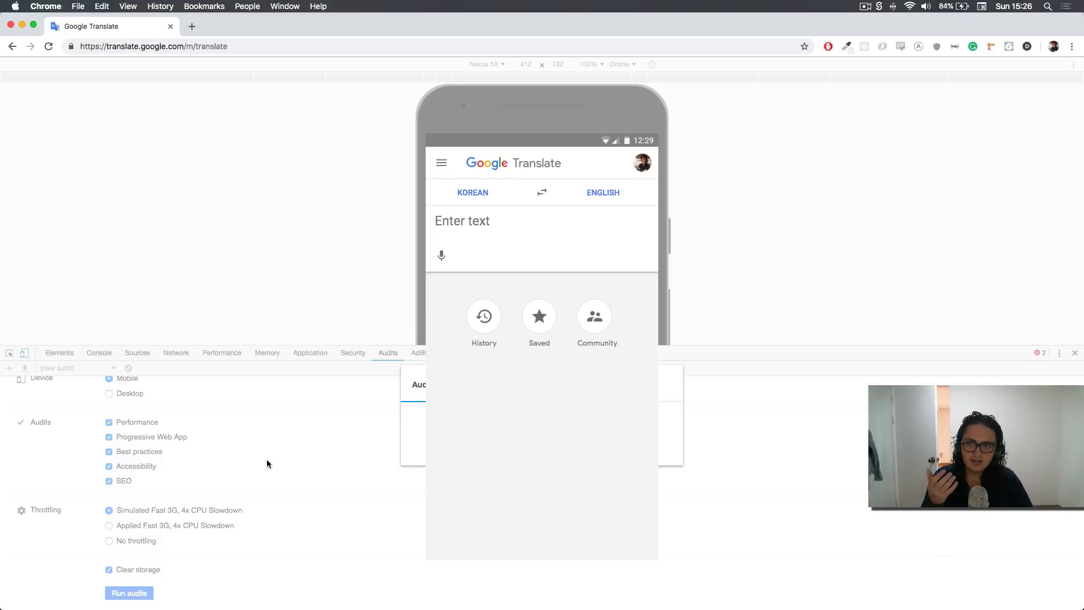
pyautogui.moveTo(484, 316)
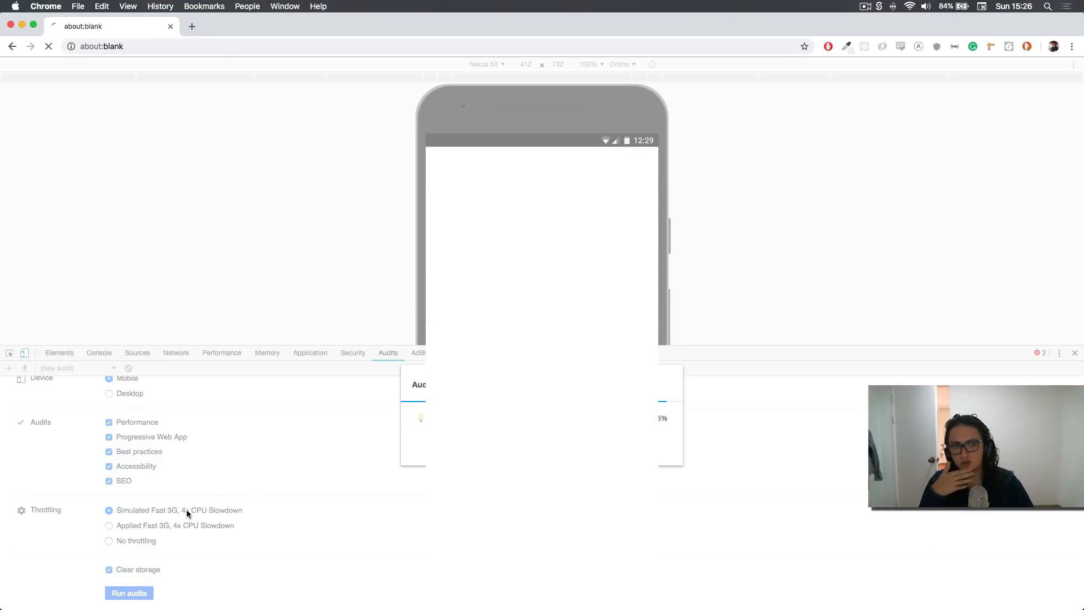
pyautogui.click(129, 593)
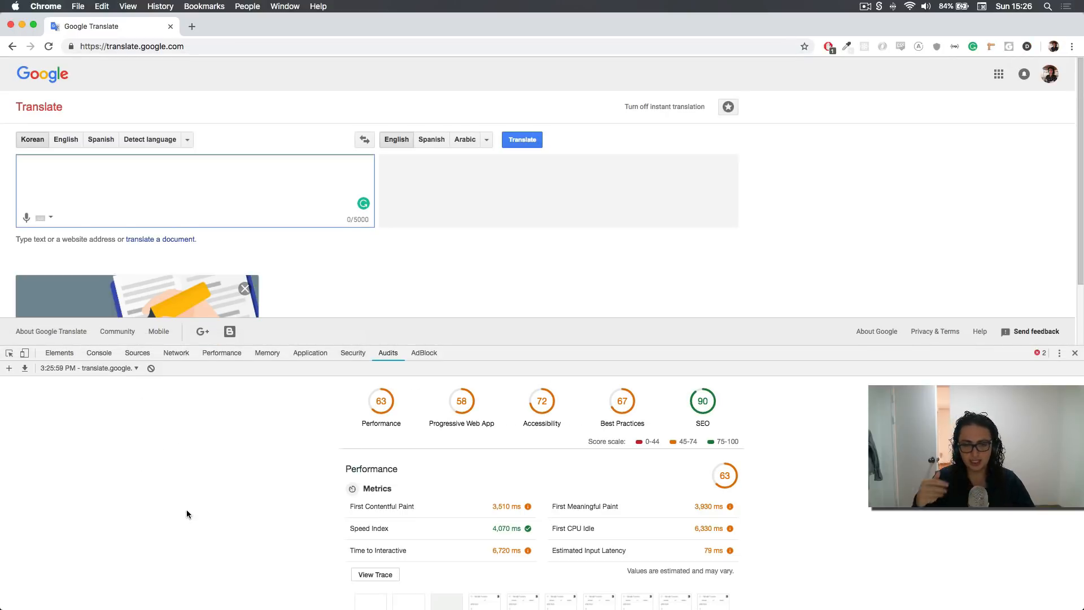
# Step: Review the Google Translate scores: 63 Performance, 58 PWA, 72 Accessibility, 67 Best Practices, 90 SEO
pyautogui.scroll(-3)
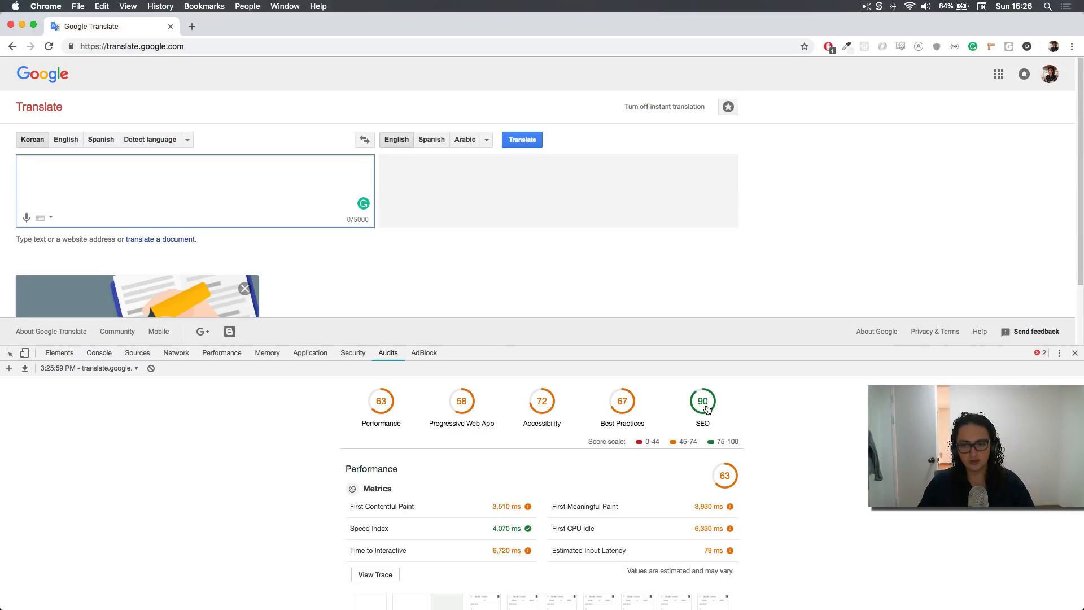
pyautogui.moveTo(430, 407)
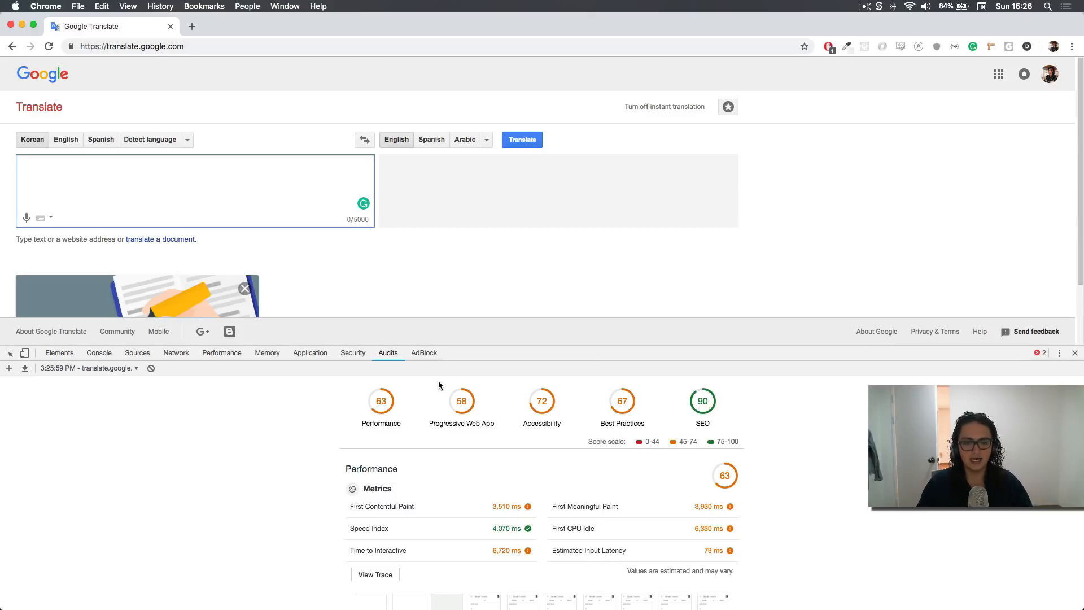
pyautogui.moveTo(464, 409)
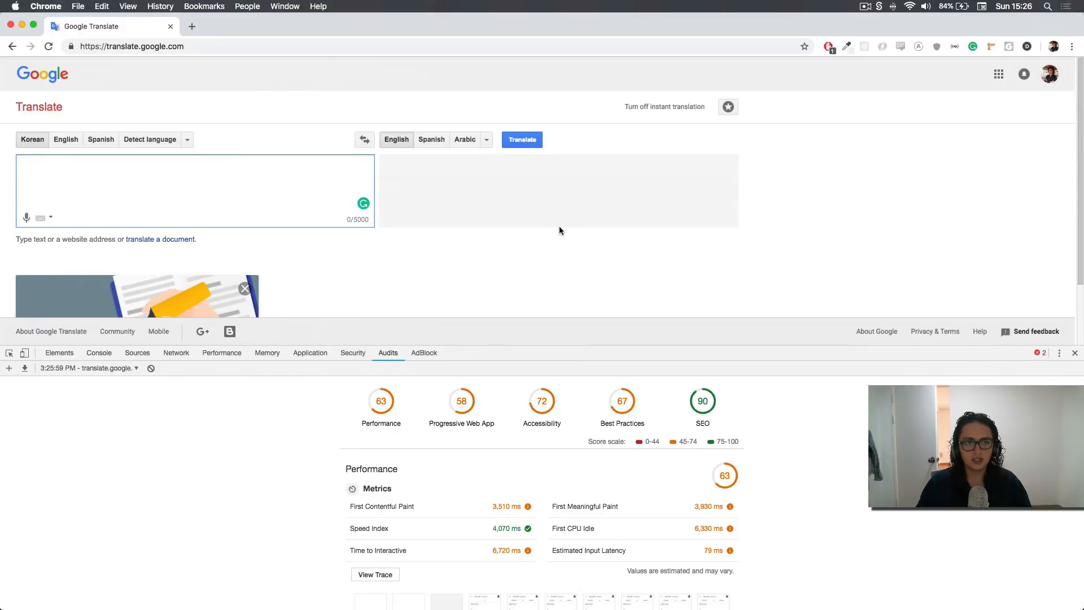
pyautogui.moveTo(547, 270)
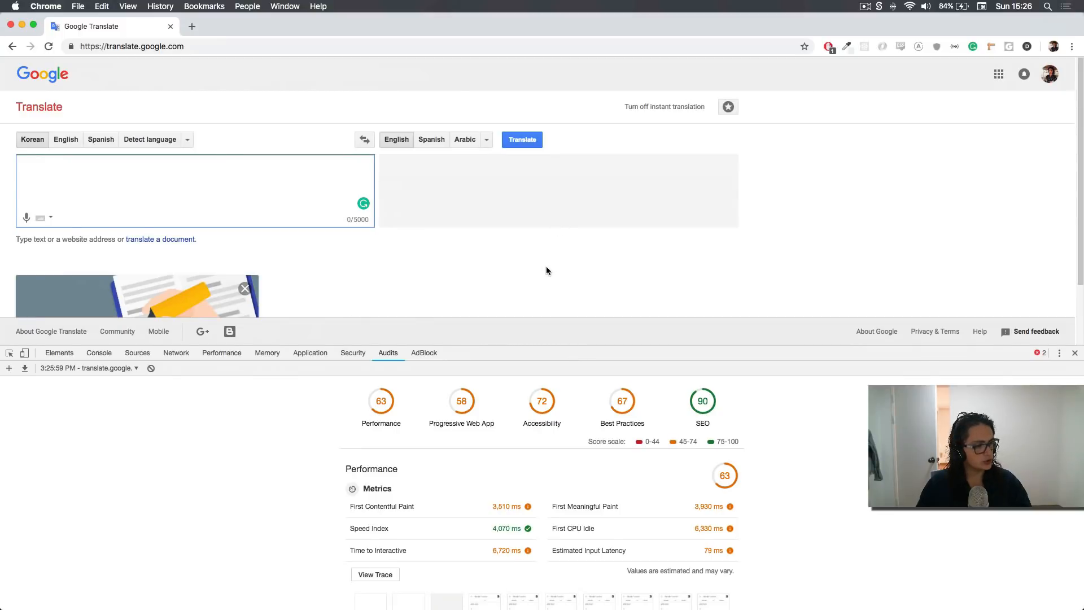
pyautogui.moveTo(539, 239)
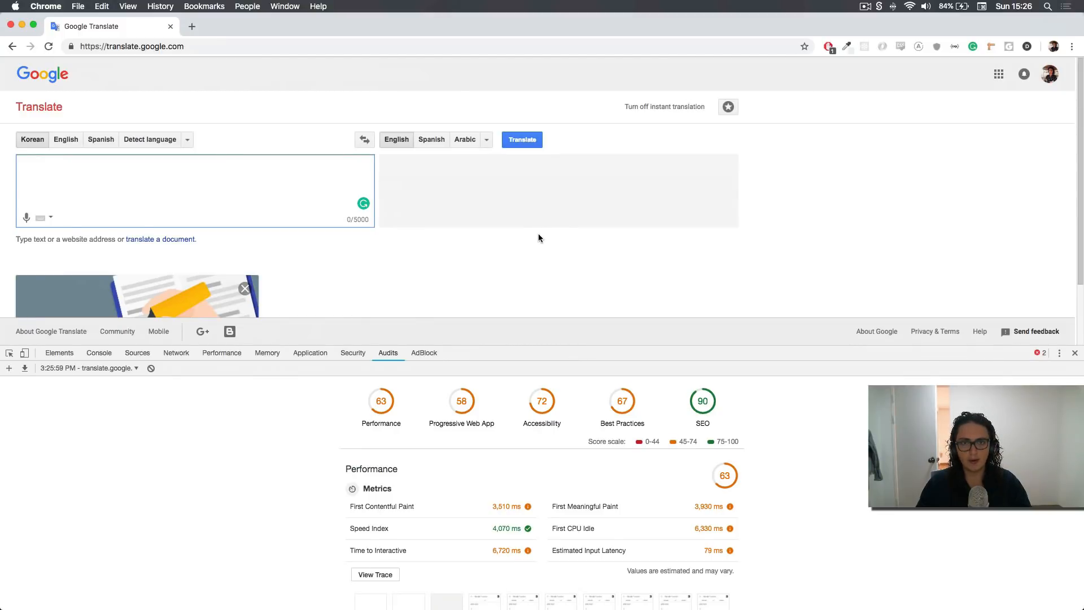